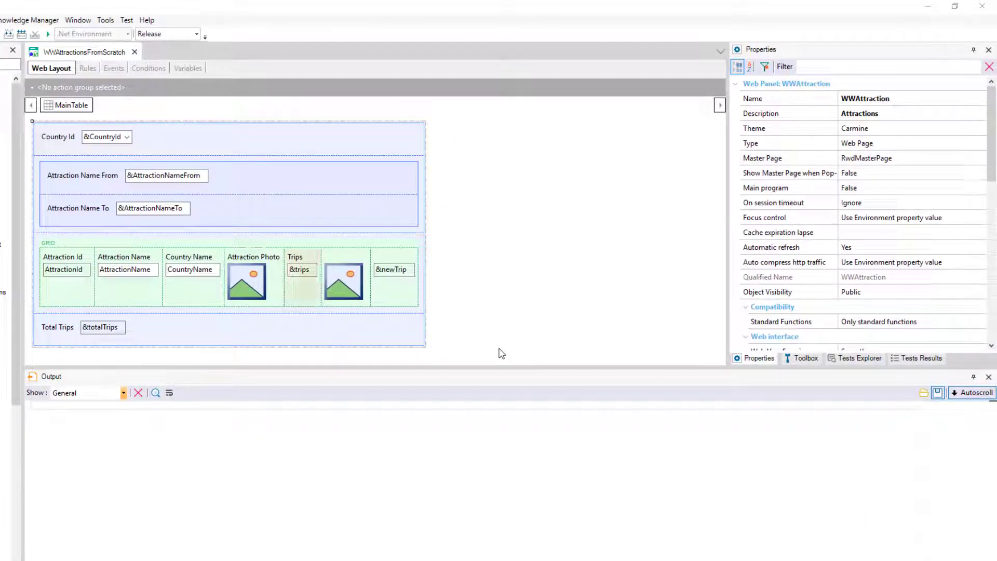
# Select the Trips grid column, view the panel's event code, then return to layout.
pyautogui.click(301, 269)
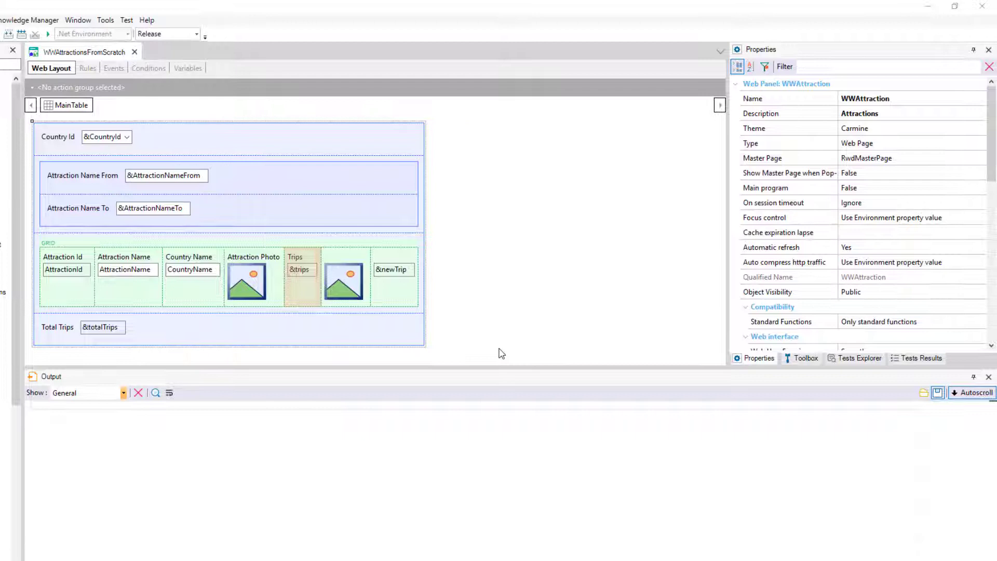
pyautogui.click(112, 68)
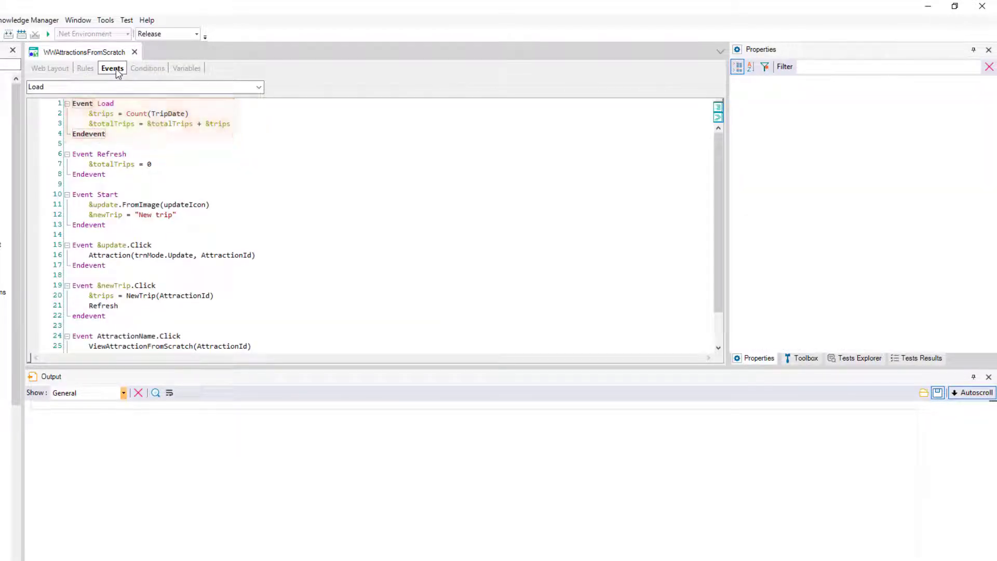
pyautogui.click(50, 68)
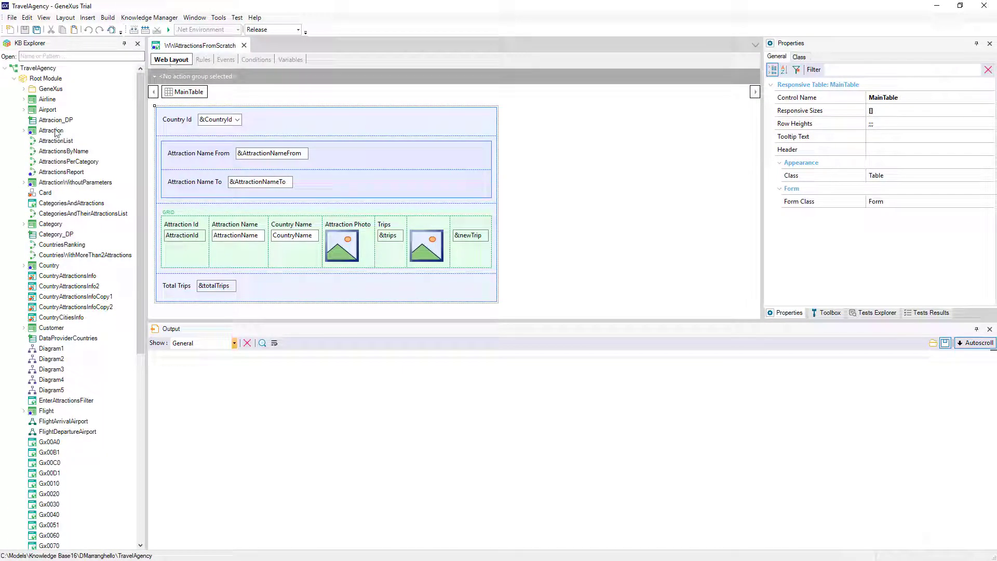
# Open Attraction's Work With pattern and add a variable to the Selection attributes.
pyautogui.doubleClick(51, 131)
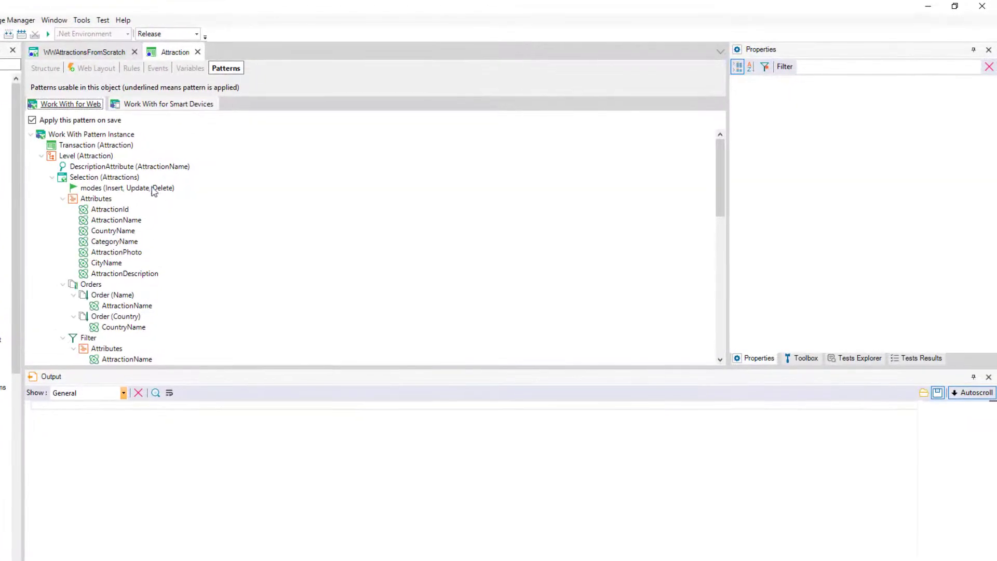
pyautogui.rightClick(95, 198)
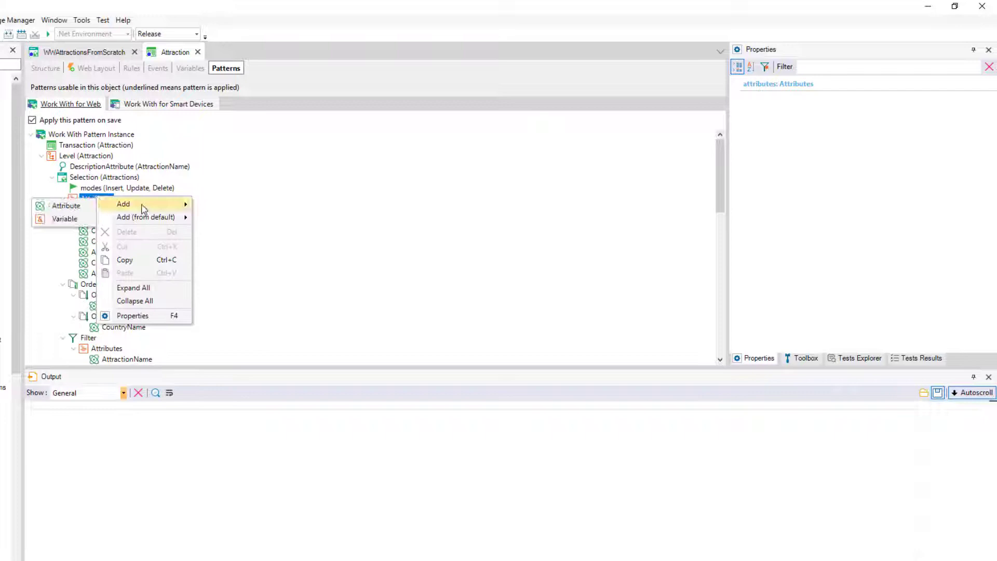
pyautogui.moveTo(64, 219)
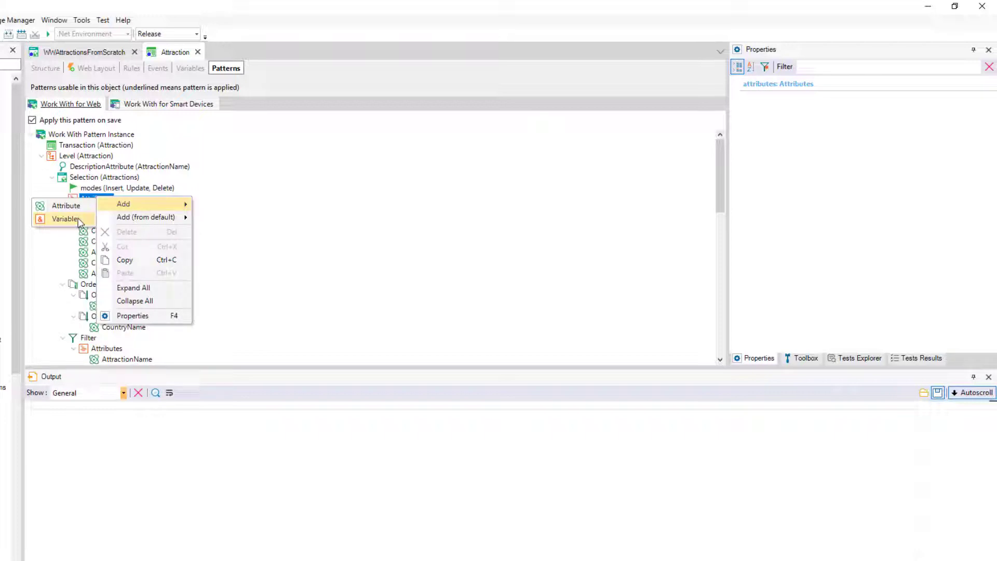
pyautogui.click(65, 218)
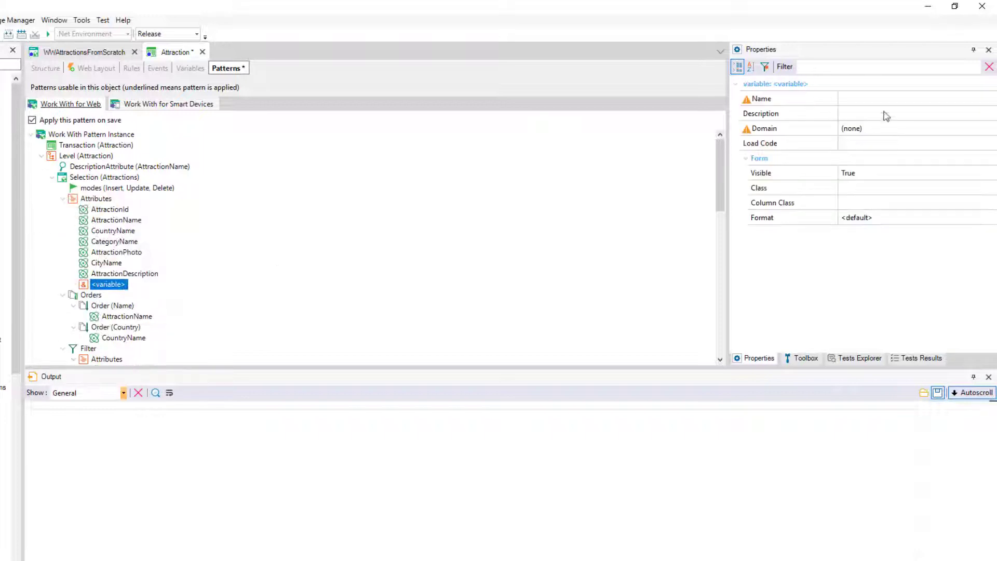
# Name the selection variable Trips, with TripsAmount domain and load code count(TripDate).
pyautogui.click(909, 98)
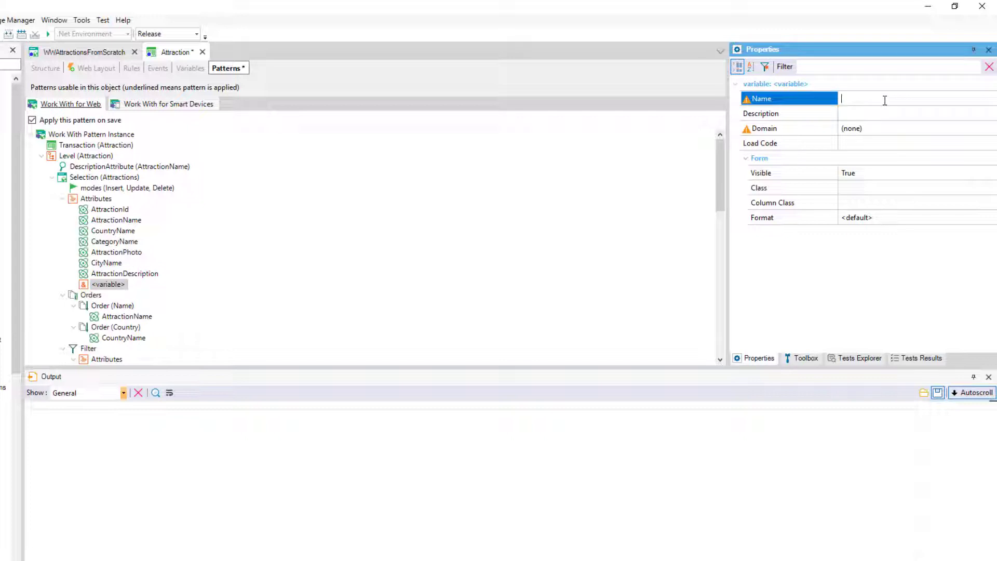
pyautogui.write('Trips')
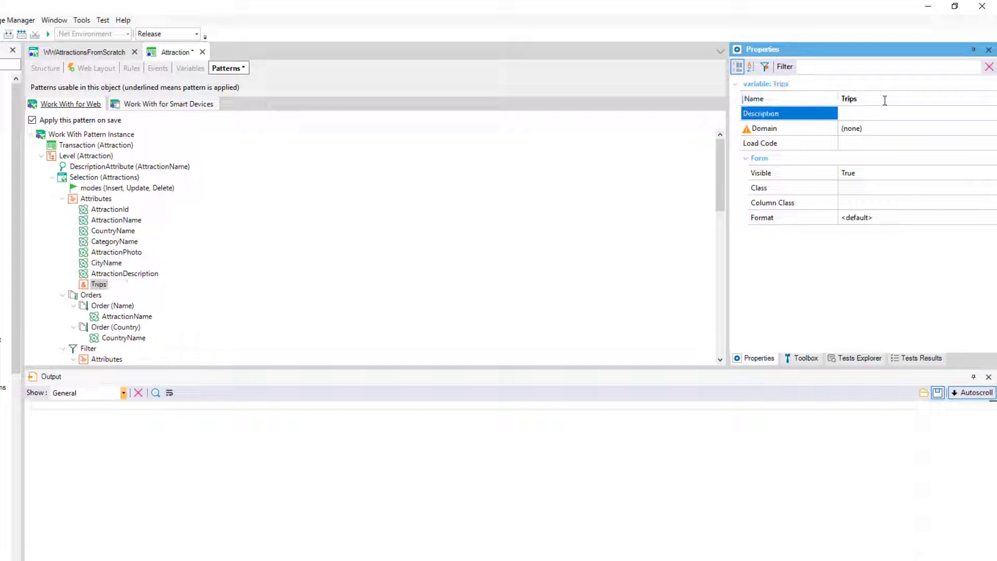
pyautogui.write('TripsAmount')
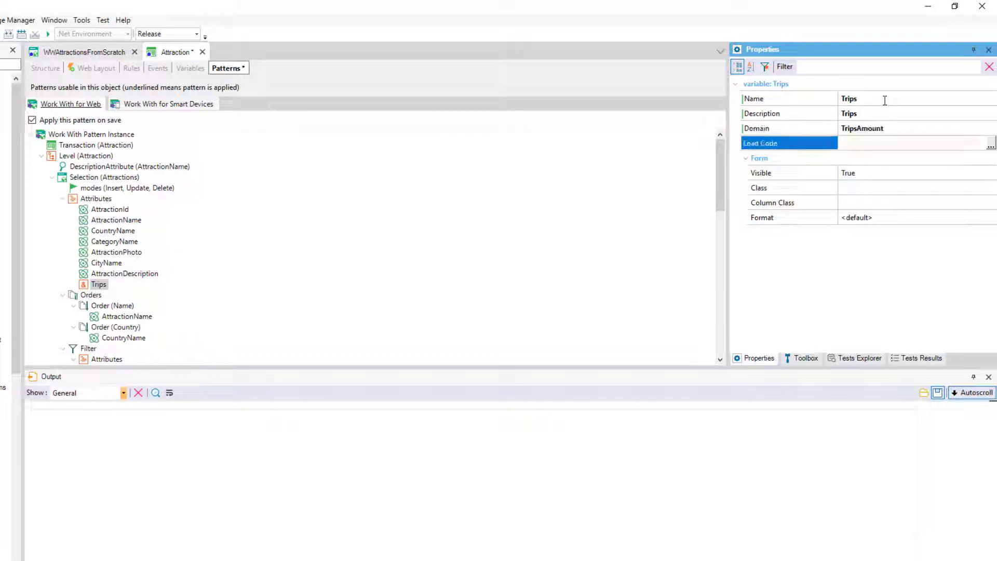
pyautogui.click(909, 142)
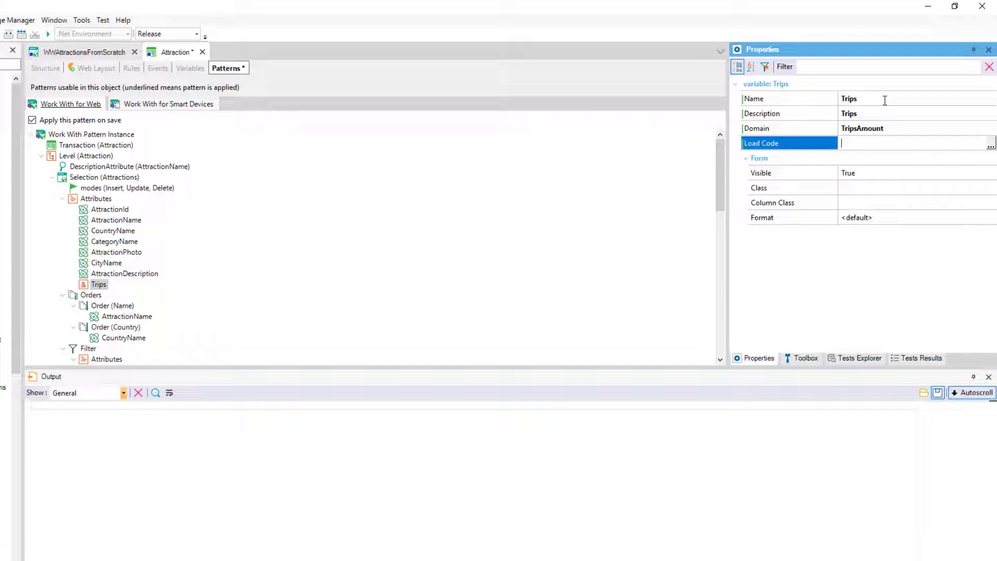
pyautogui.write('count(Tr')
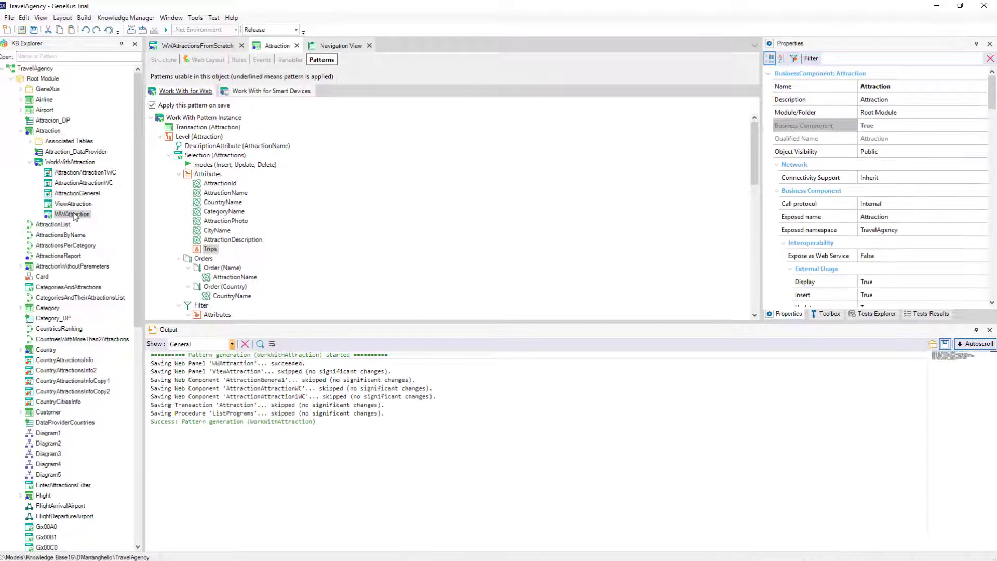
# Open the generated WWAttraction web panel to check the Trips column, then close it.
pyautogui.doubleClick(72, 214)
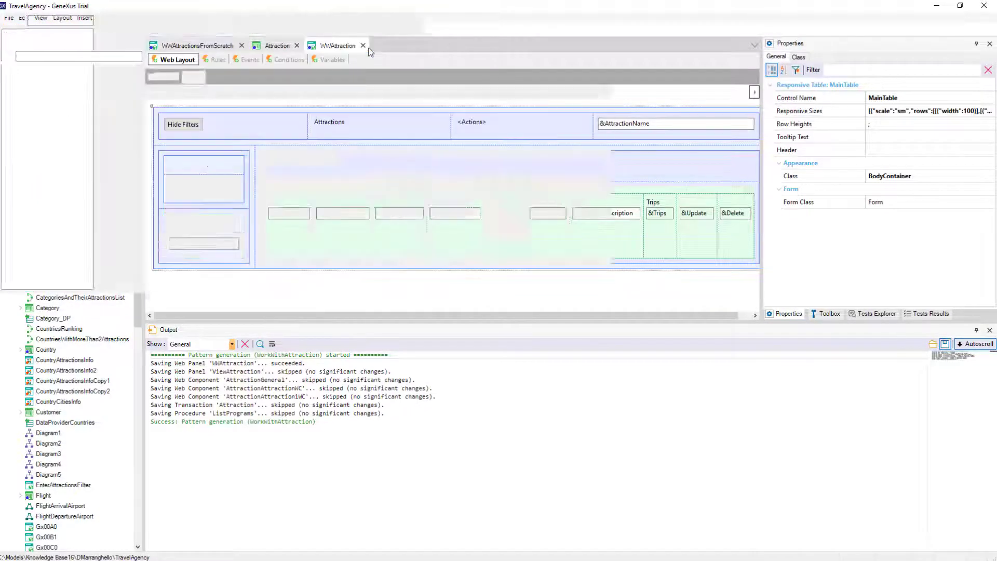
pyautogui.click(215, 62)
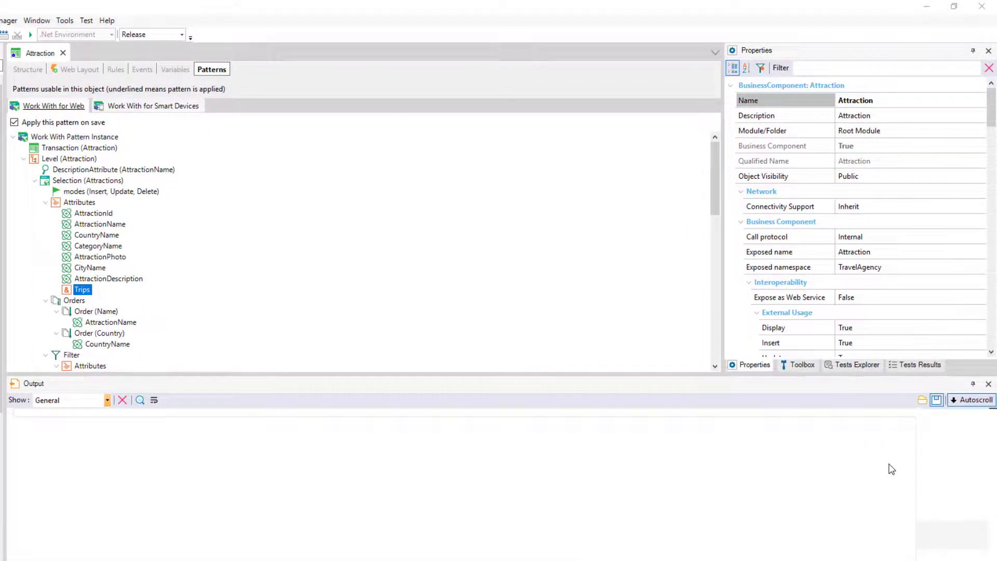
pyautogui.rightClick(88, 180)
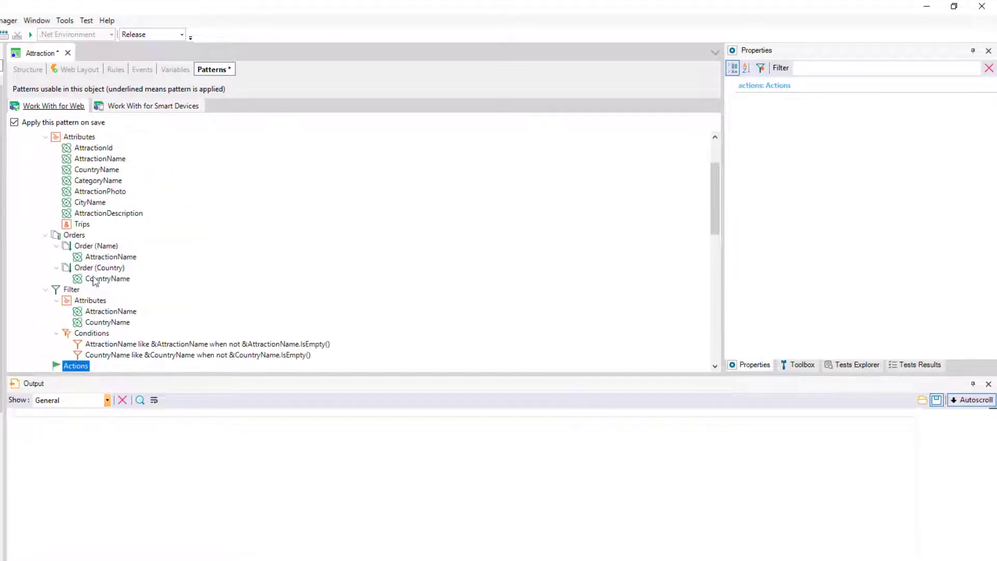
# Add an 'Attractions PDF' action calling AttractionsReport, In Grid False, and run it.
pyautogui.rightClick(76, 365)
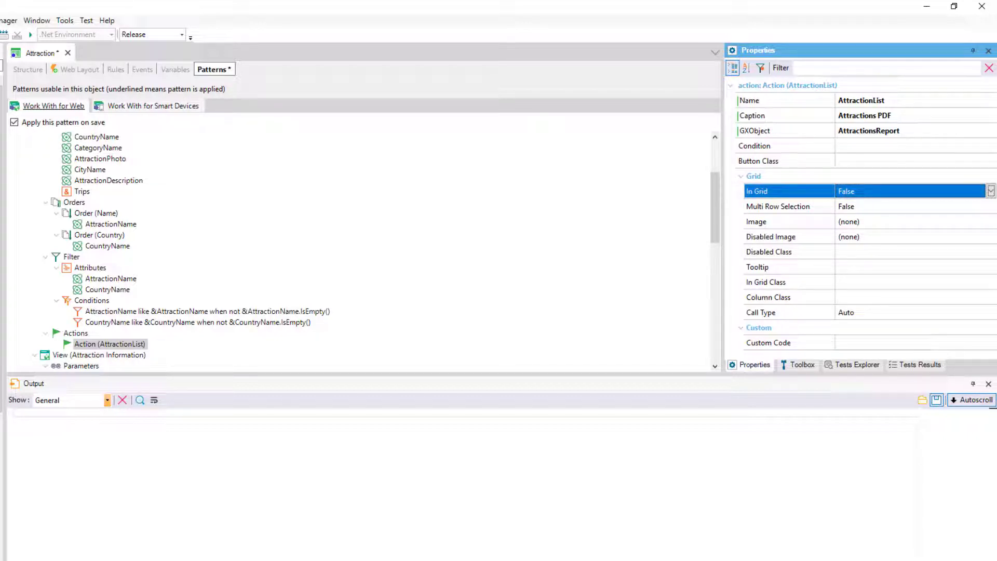
pyautogui.click(754, 130)
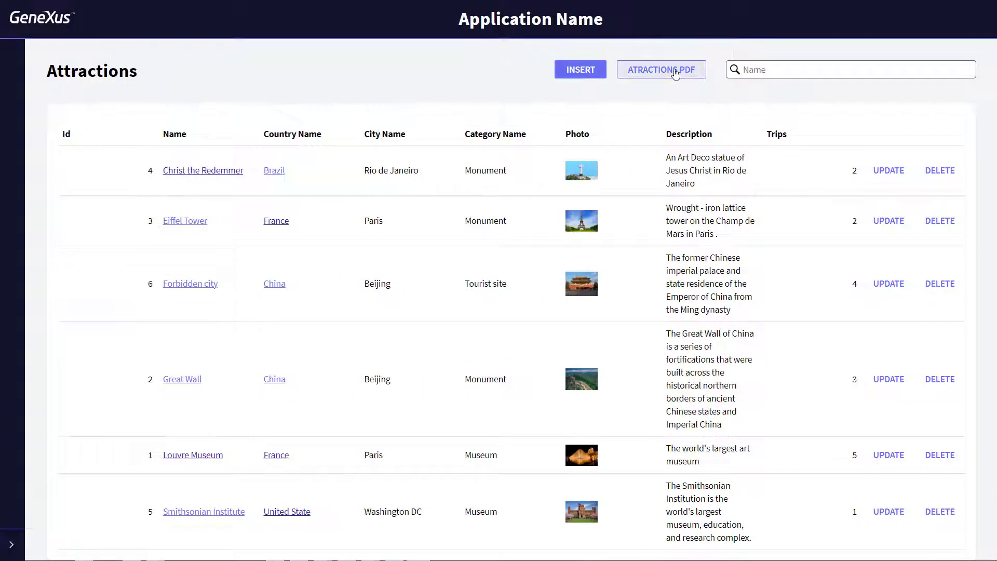
pyautogui.click(661, 69)
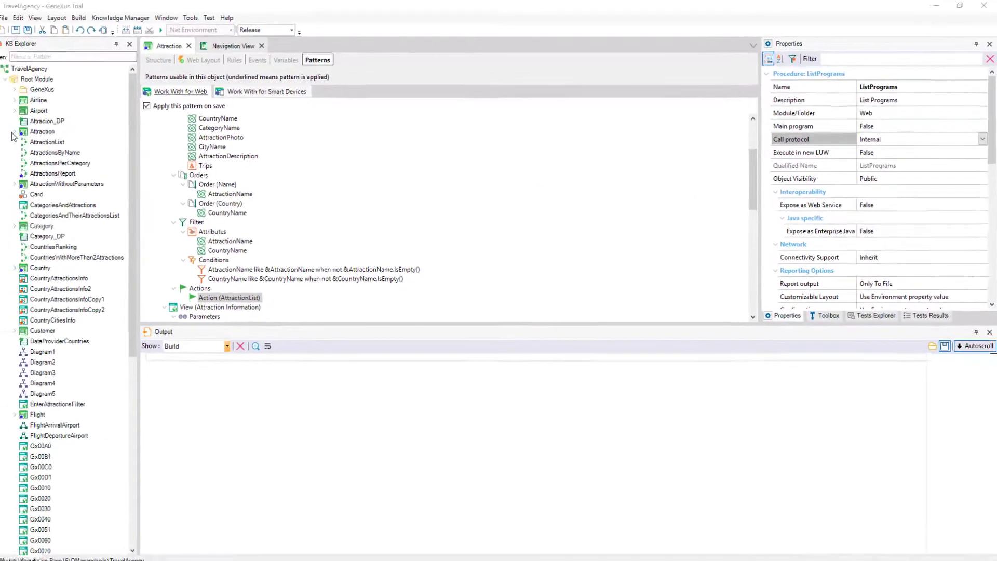
pyautogui.click(14, 131)
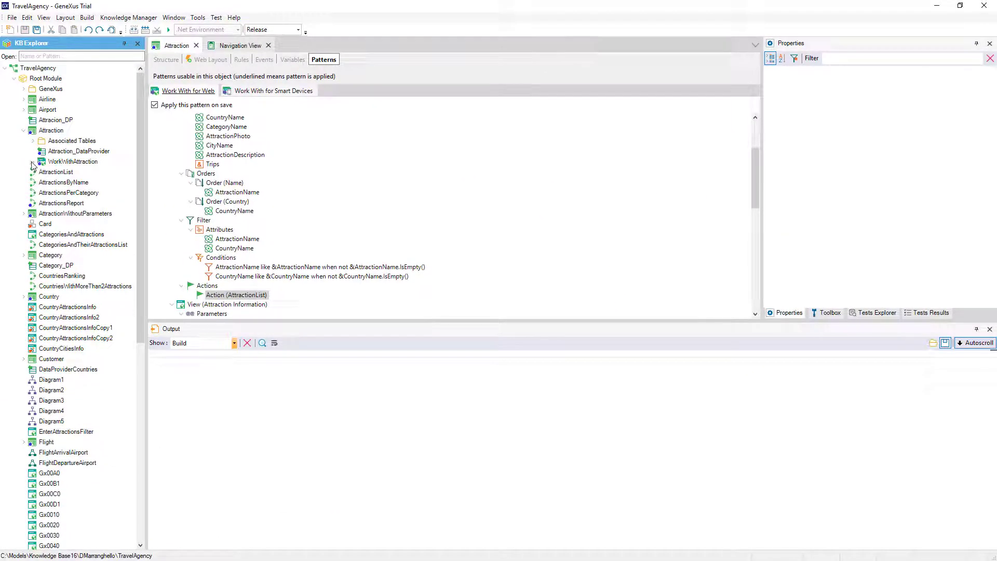
pyautogui.click(31, 161)
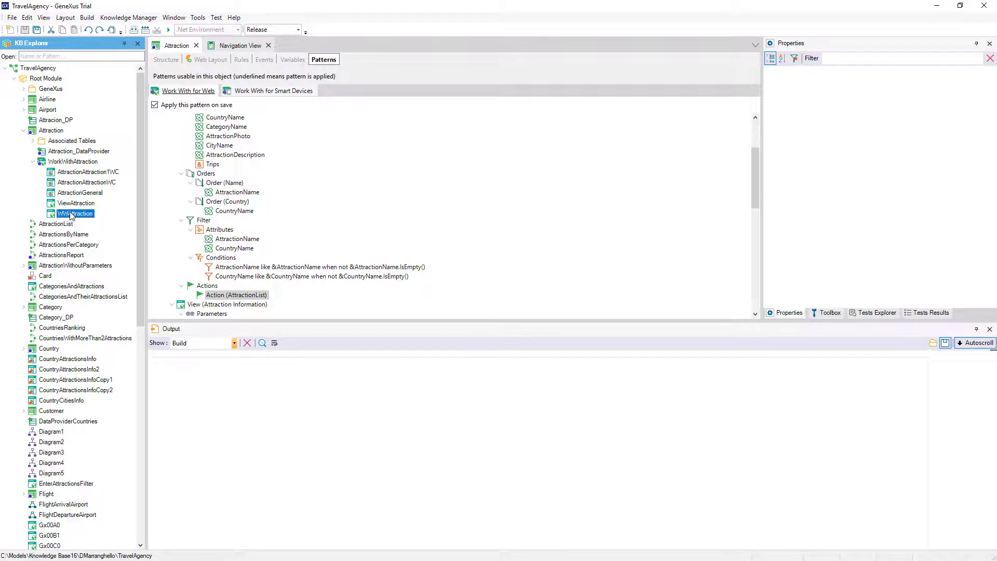